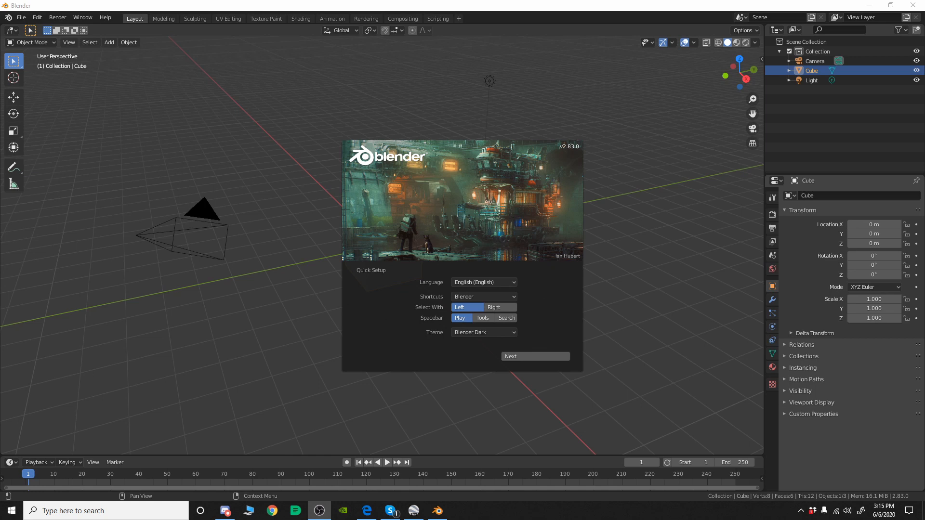
mouse_move(722, 226)
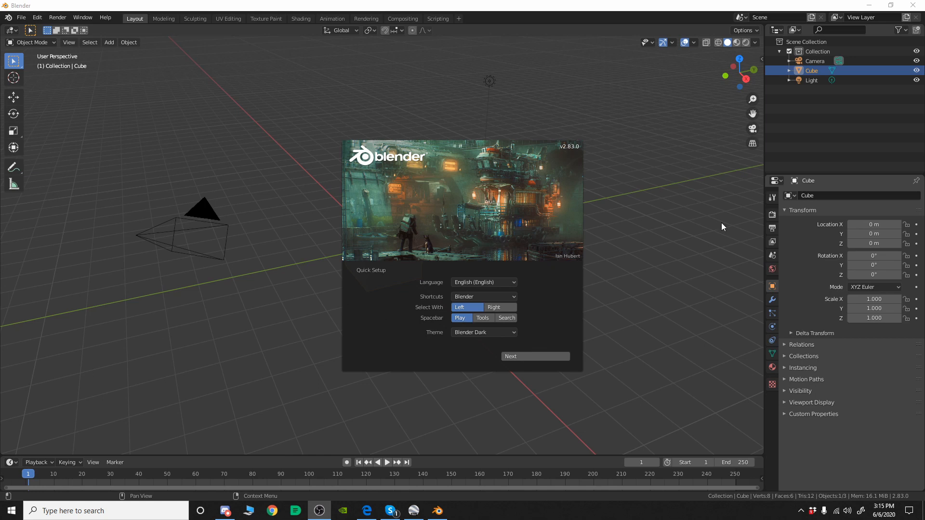
mouse_move(483, 326)
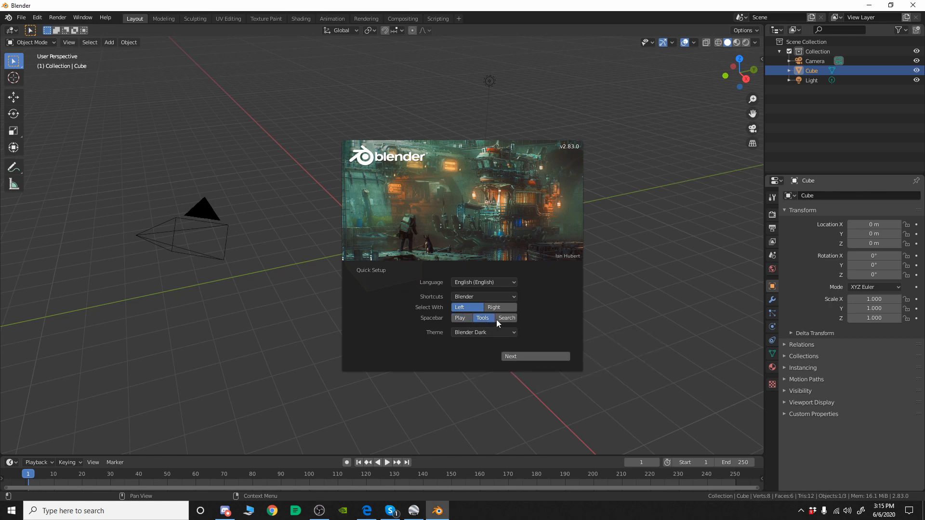
Switch the Spacebar action from Tools to Search in the Quick Setup splash.
left_click(507, 318)
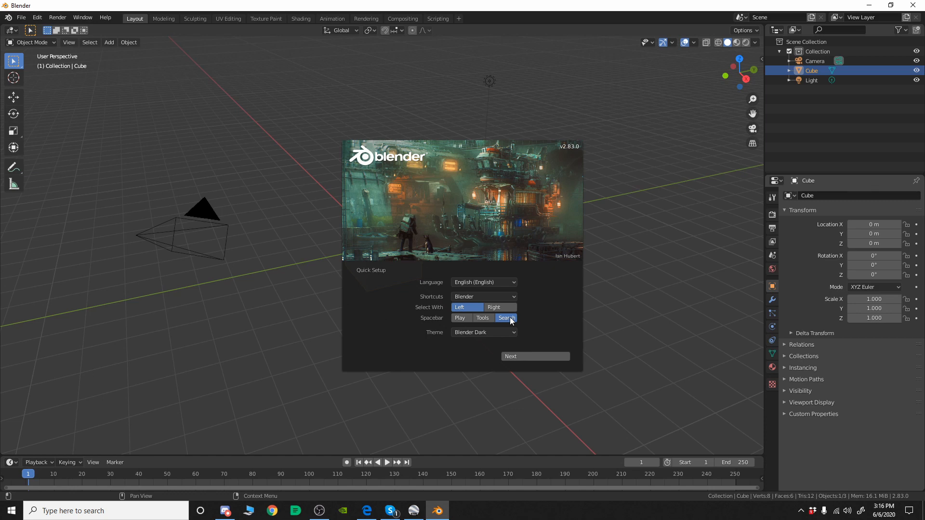
mouse_move(499, 335)
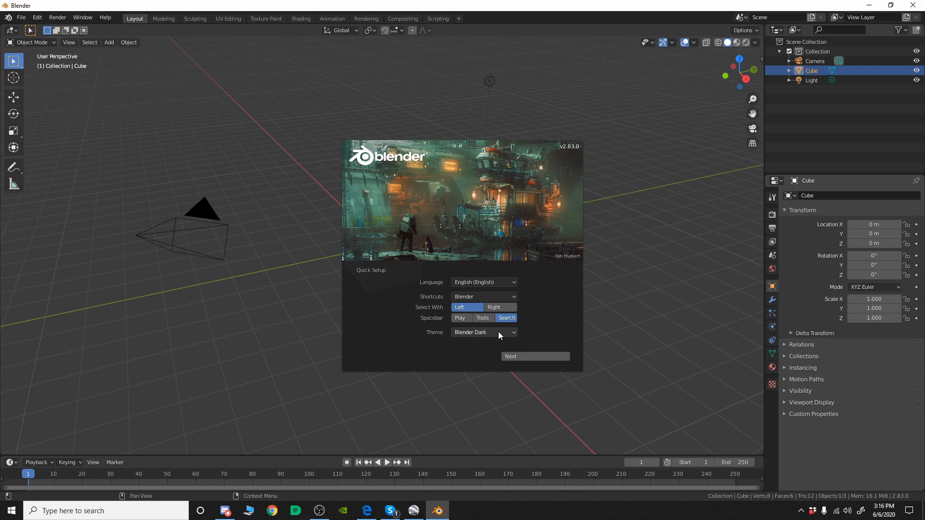
left_click(483, 332)
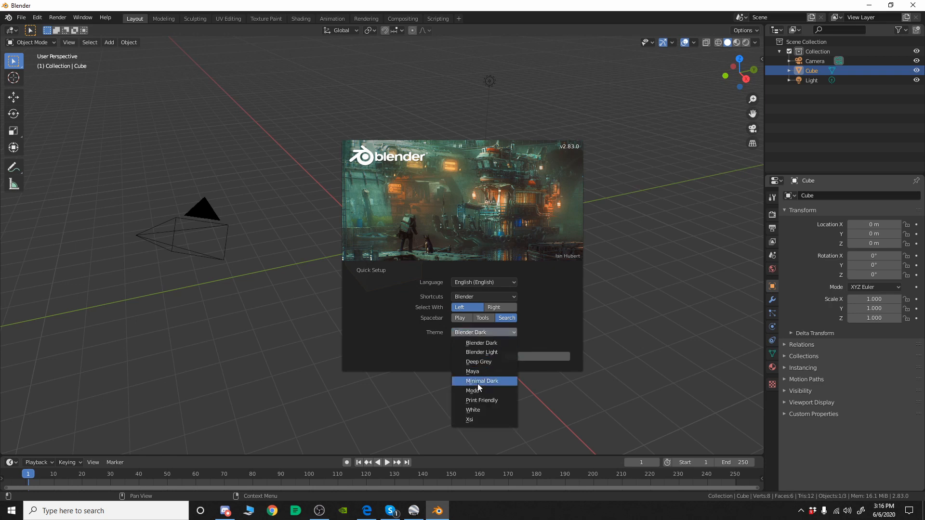
left_click(469, 420)
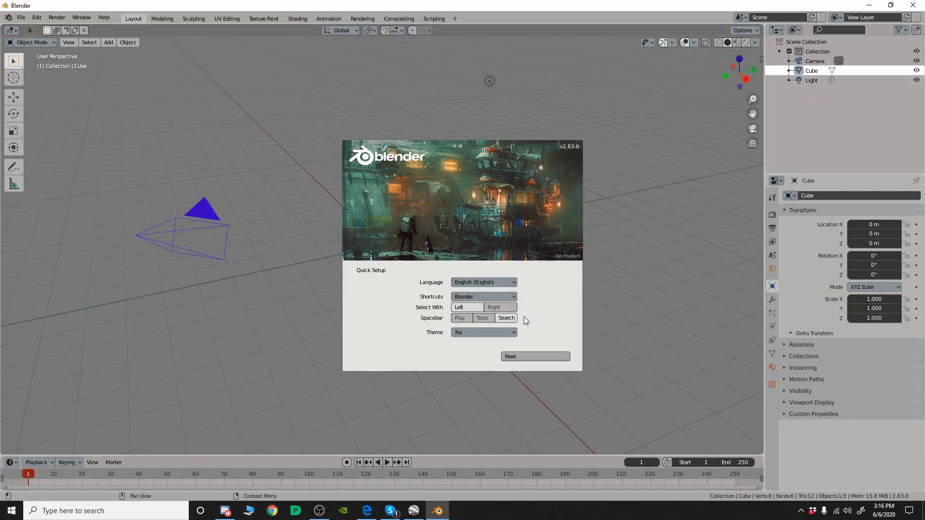
left_click(483, 332)
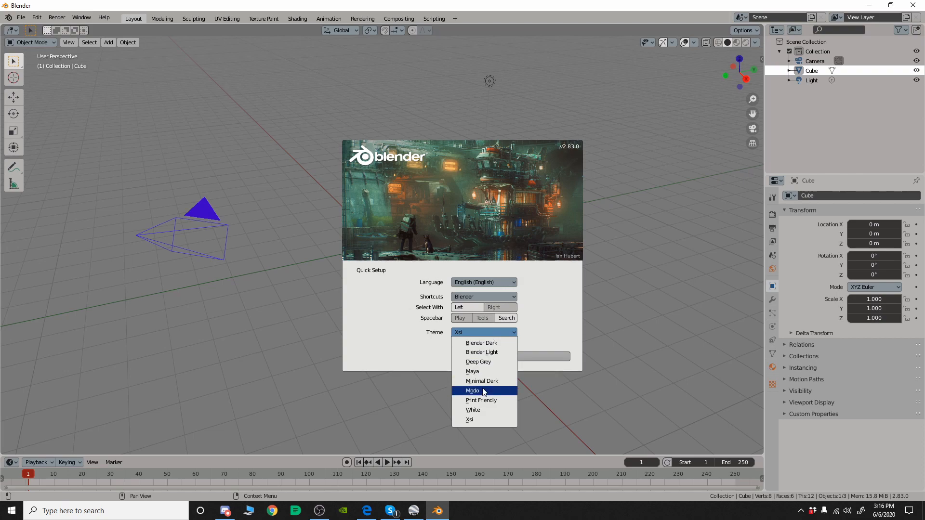
left_click(472, 371)
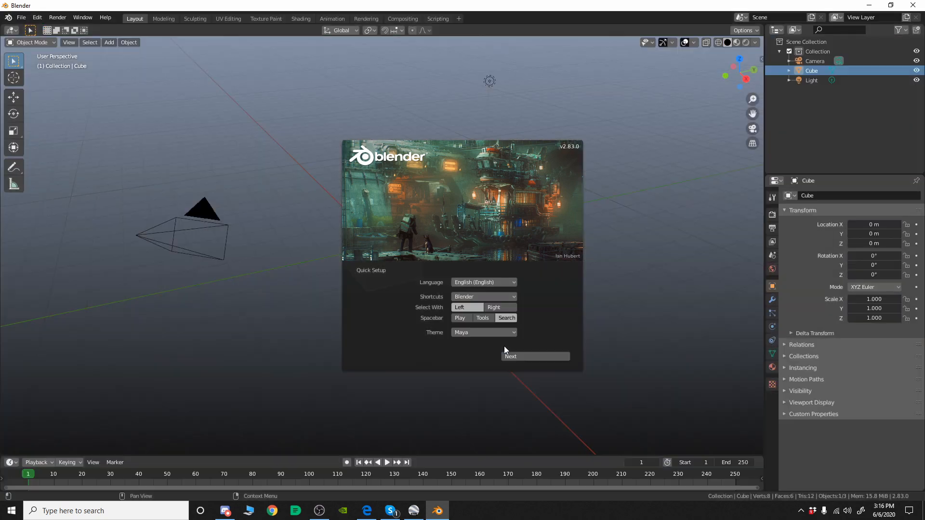
left_click(483, 332)
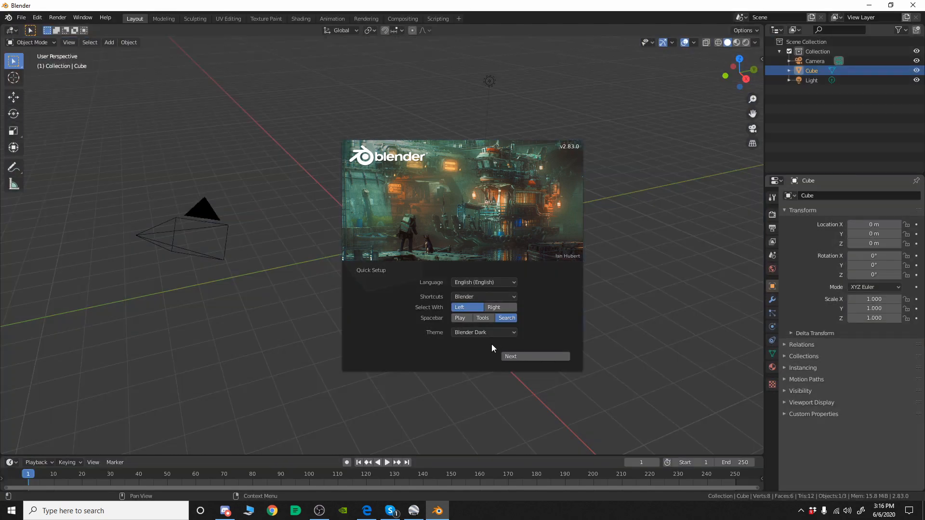